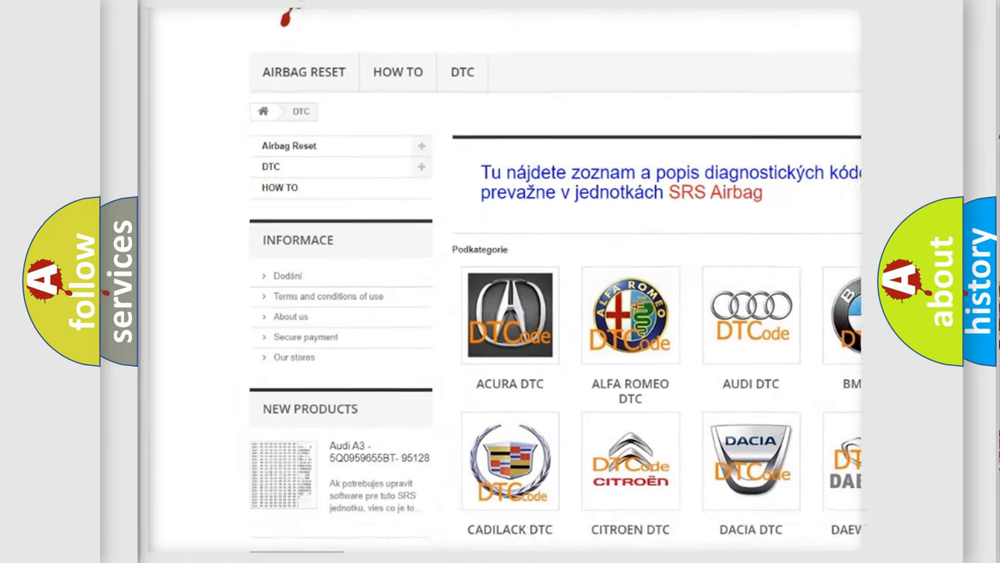
pyautogui.scroll(-3)
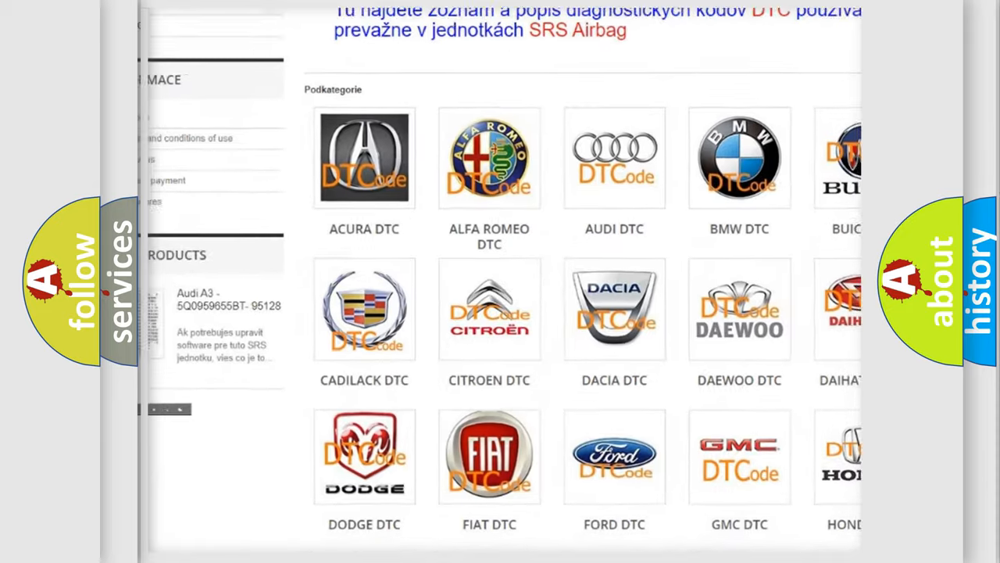
pyautogui.scroll(-3)
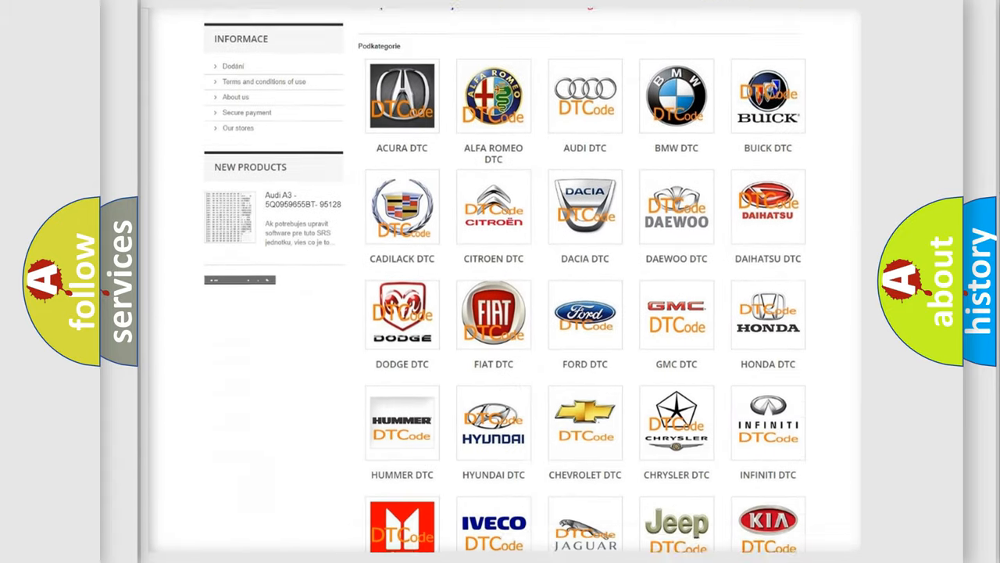
pyautogui.scroll(-3)
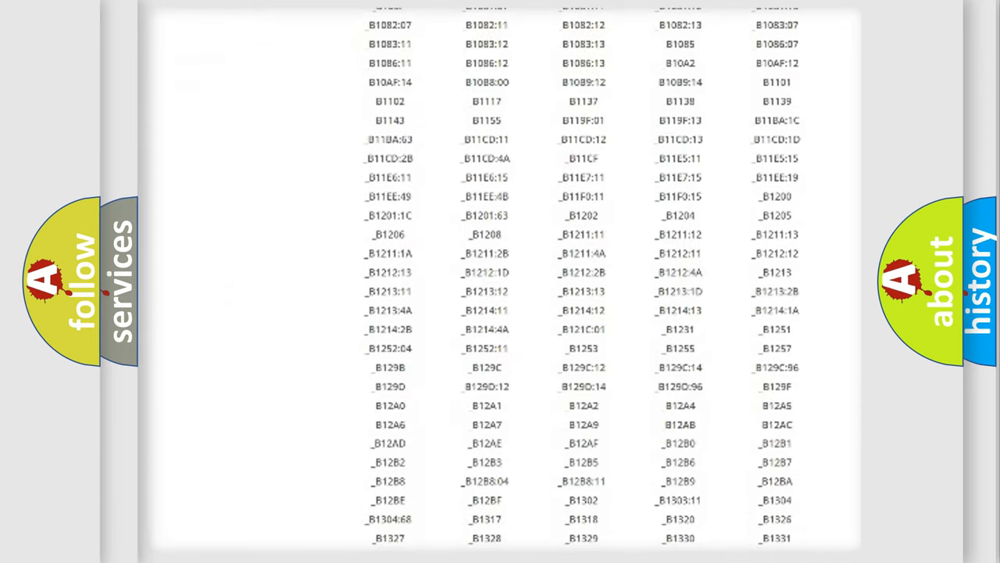
pyautogui.scroll(-3)
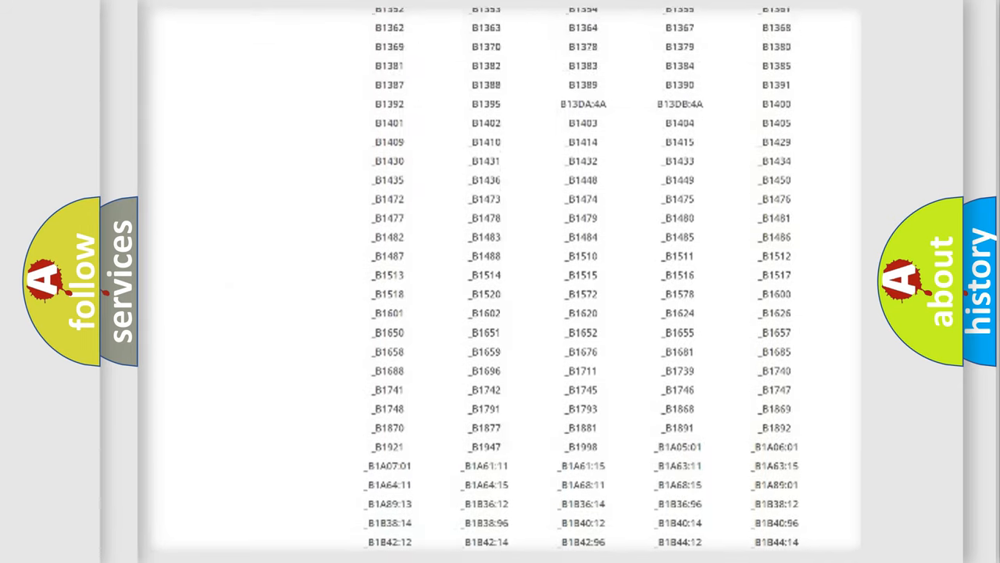